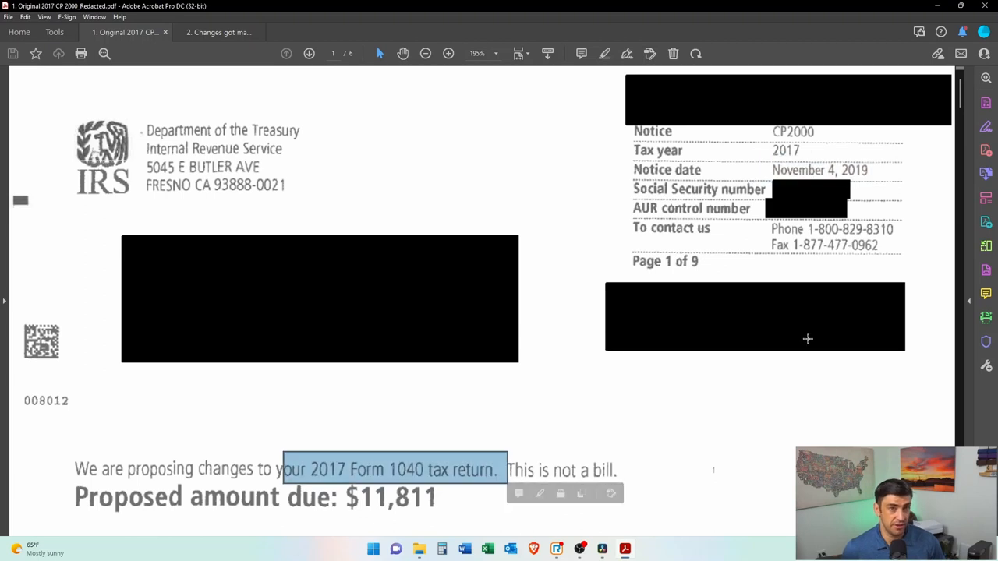
Step: Scroll down through the original 2017 CP2000 notice
scroll(down, 3)
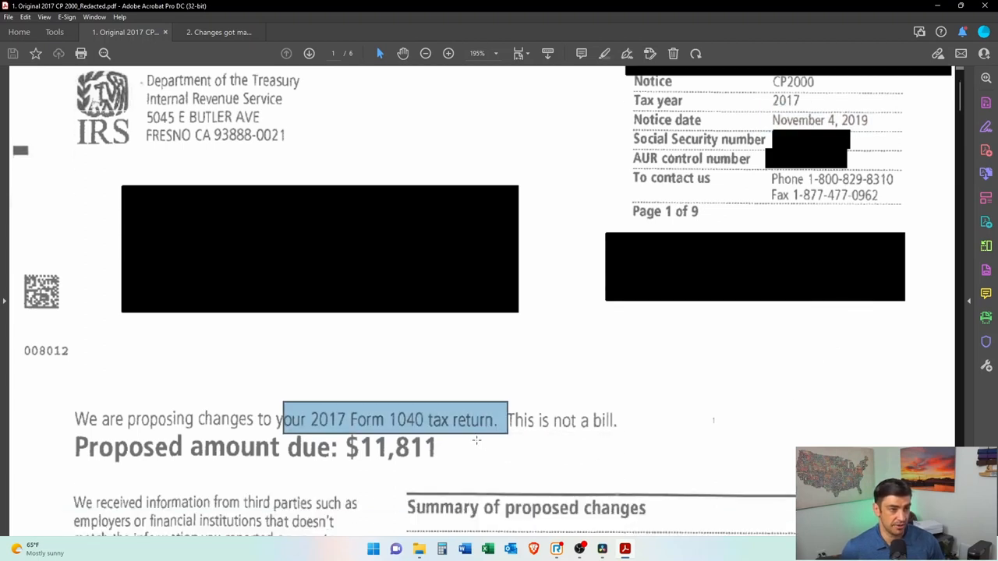
scroll(down, 3)
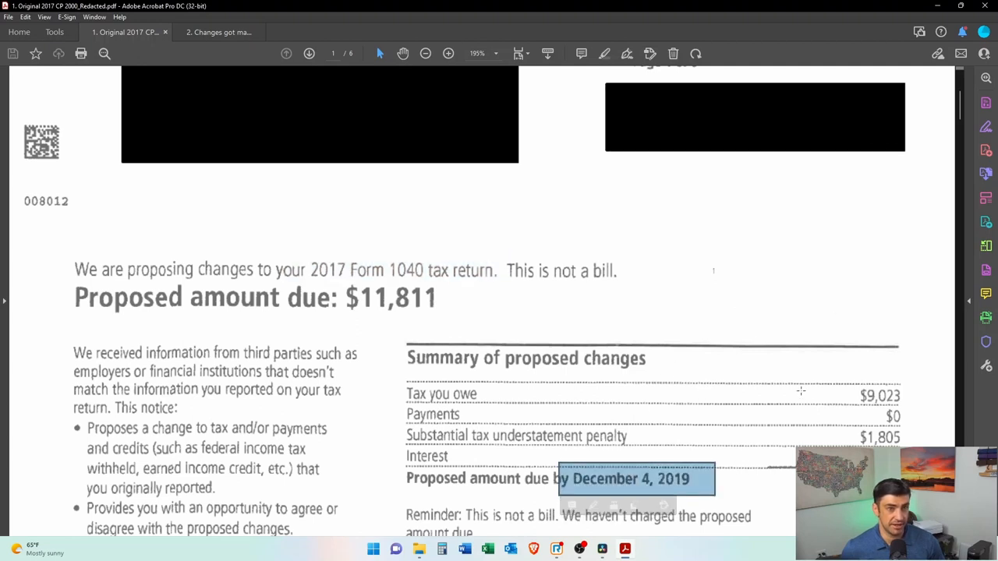
scroll(down, 3)
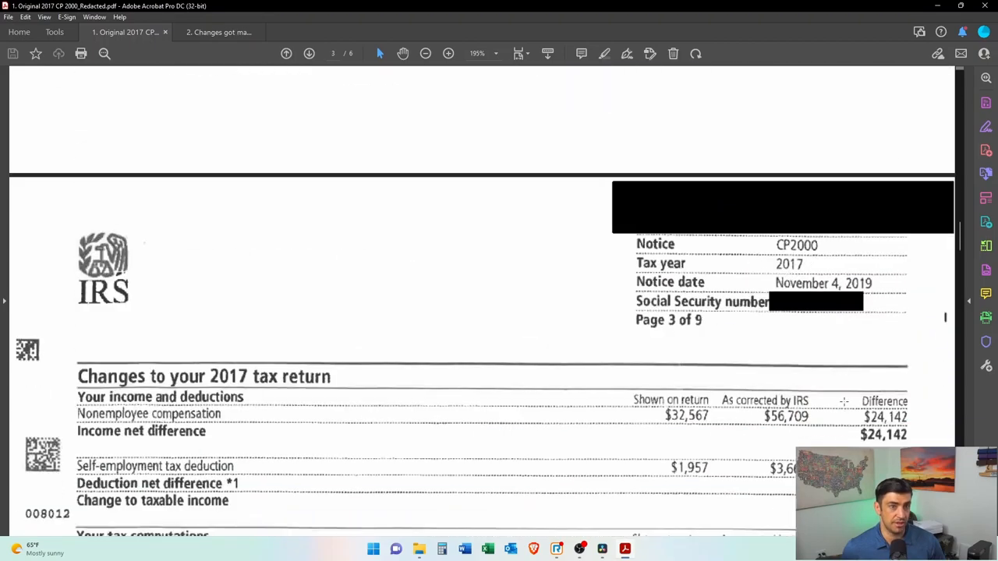
scroll(down, 3)
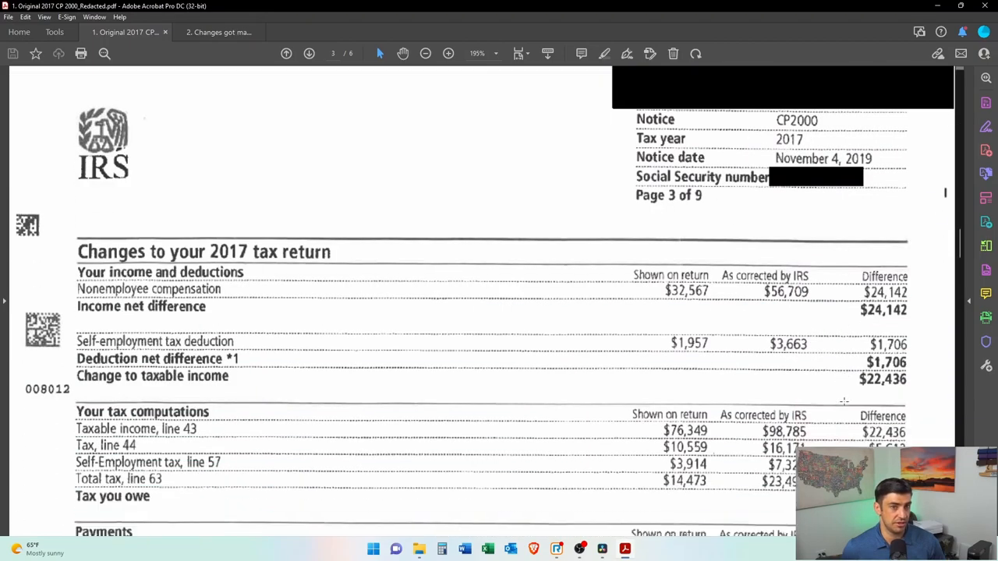
scroll(down, 3)
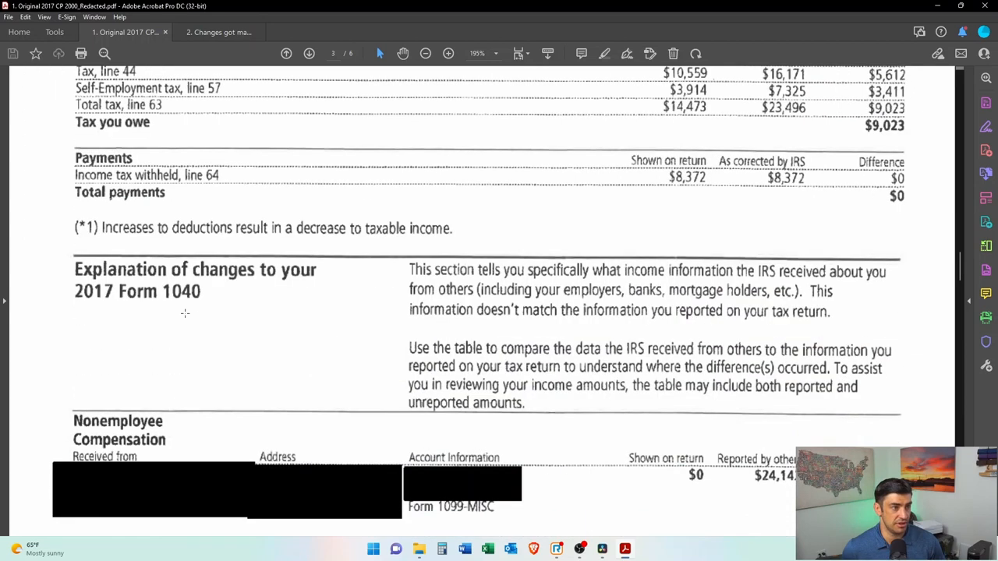
scroll(down, 3)
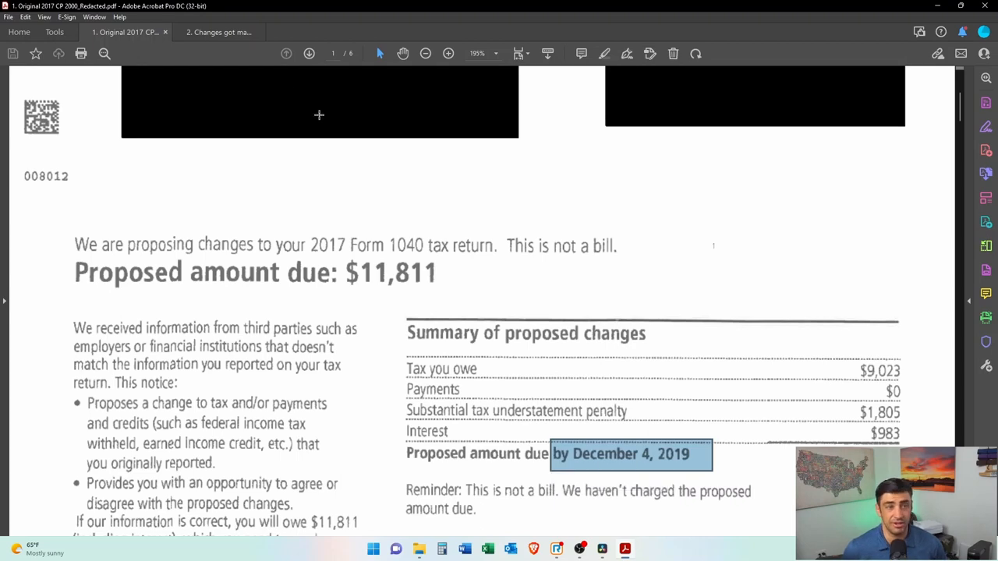
Step: Compare the original CP2000 with the CP22A notice ($12,227.36 due), ending on the response form
click(218, 32)
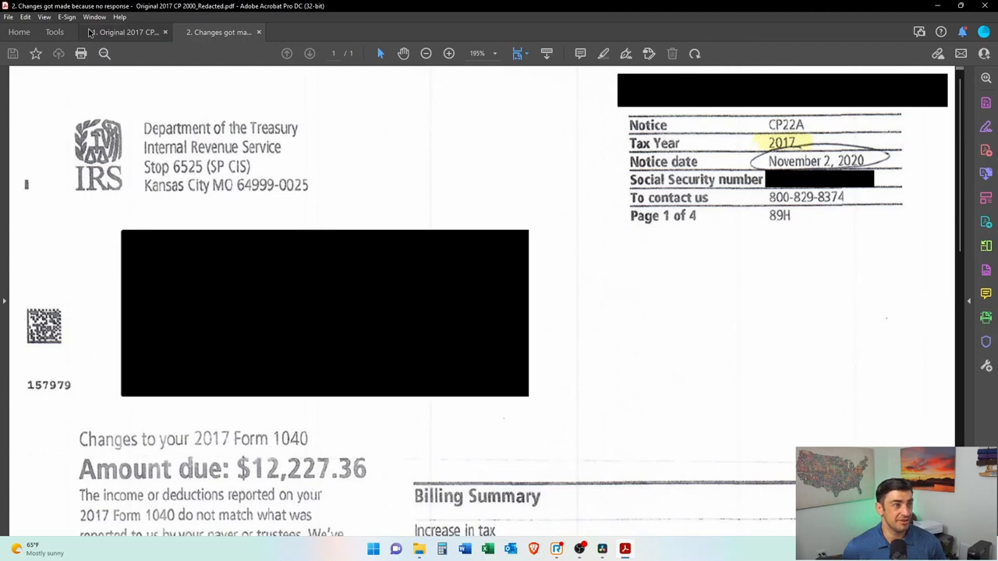
click(125, 32)
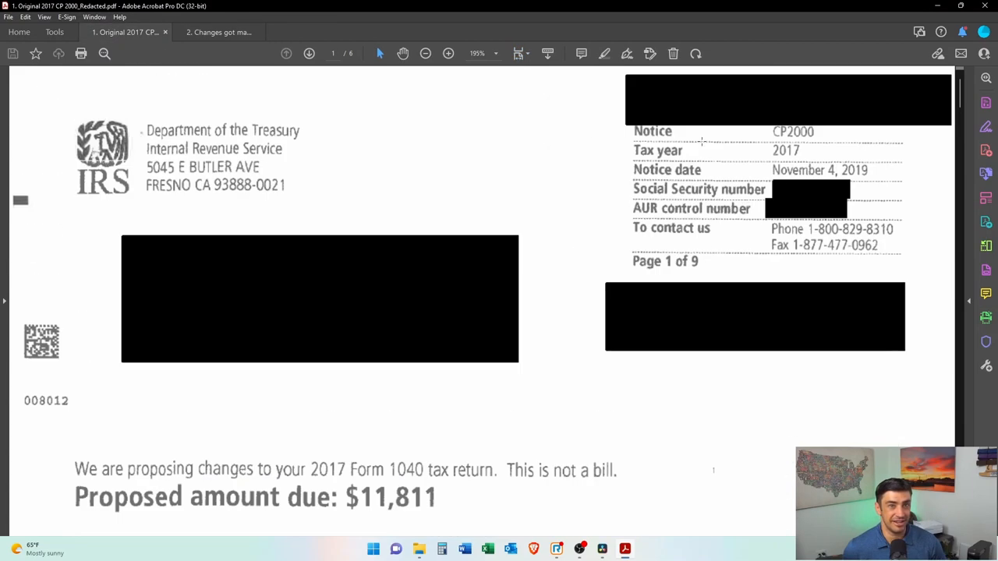
click(218, 32)
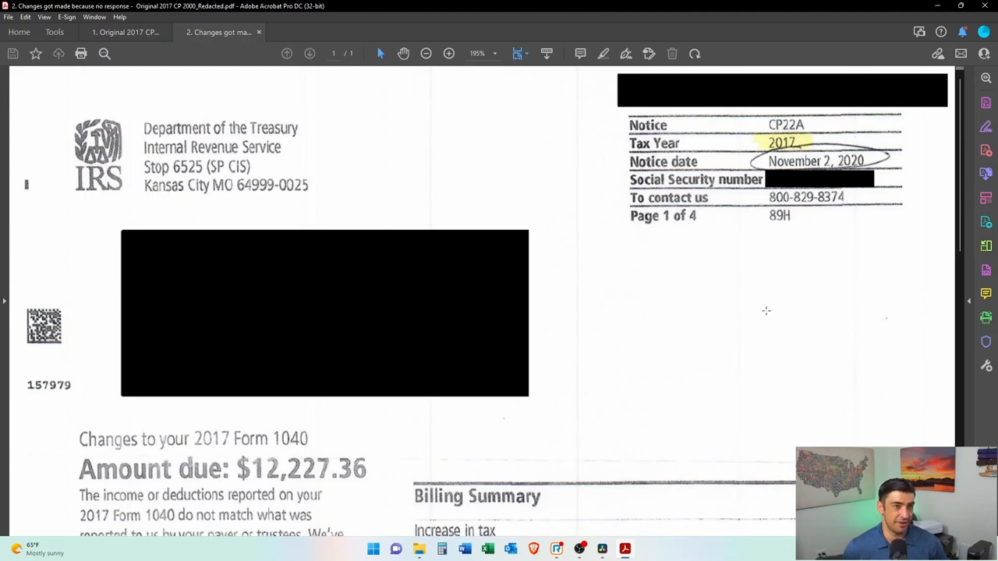
scroll(down, 3)
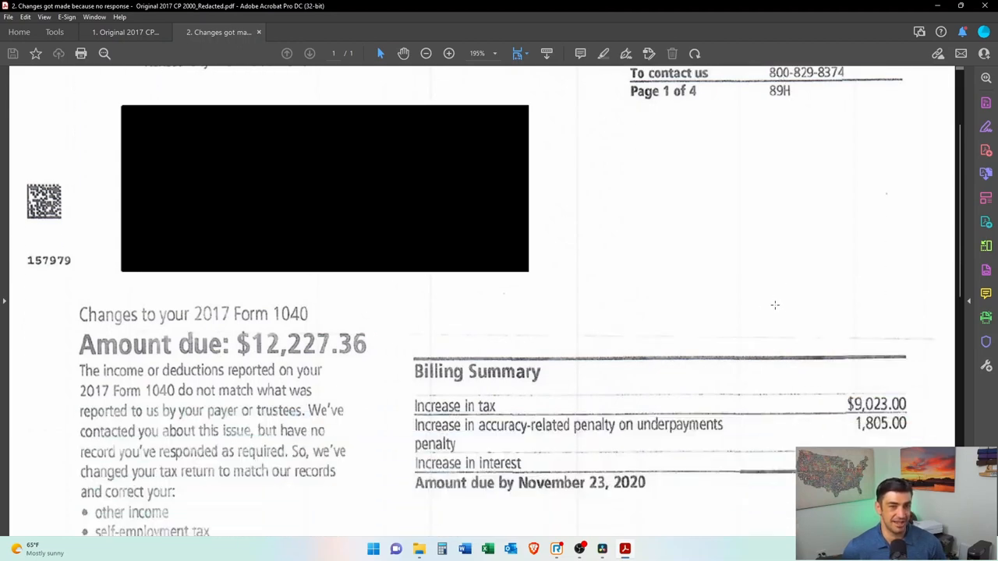
scroll(down, 3)
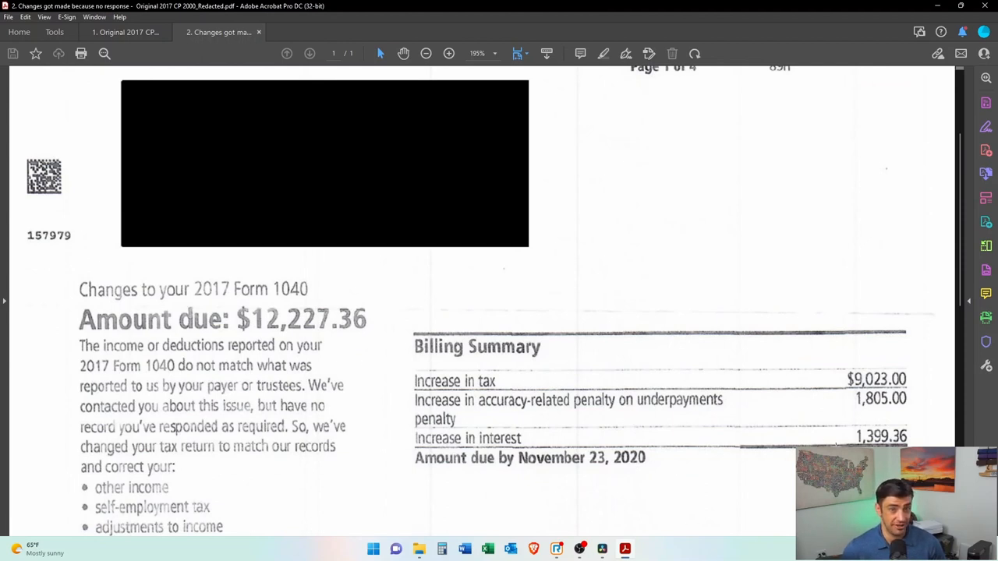
click(125, 32)
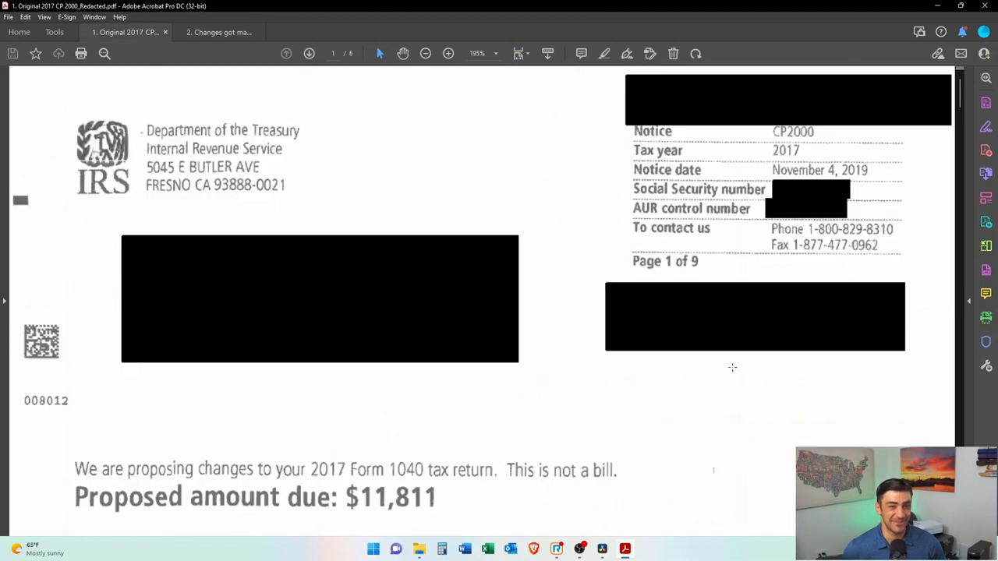
scroll(down, 3)
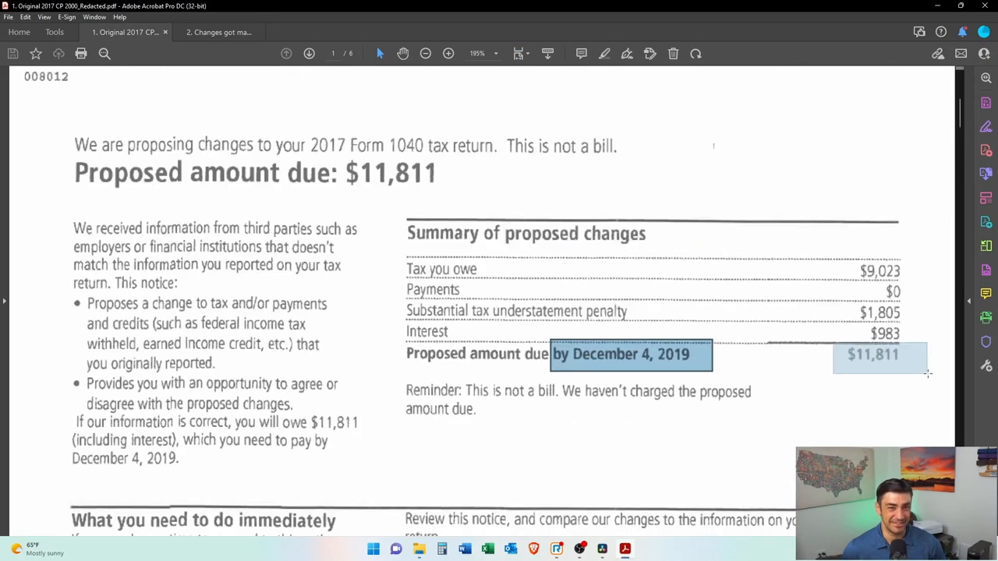
click(219, 32)
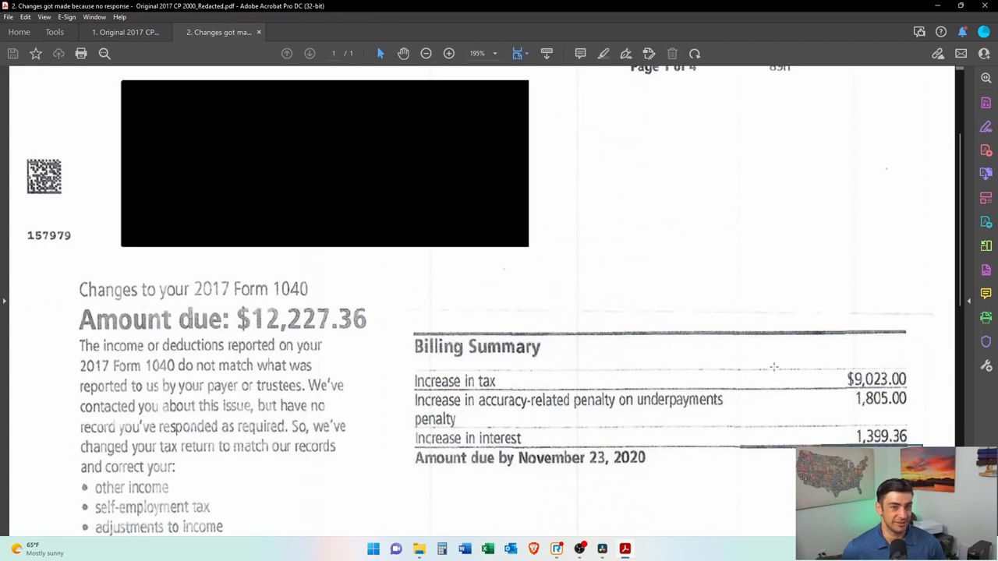
scroll(down, 3)
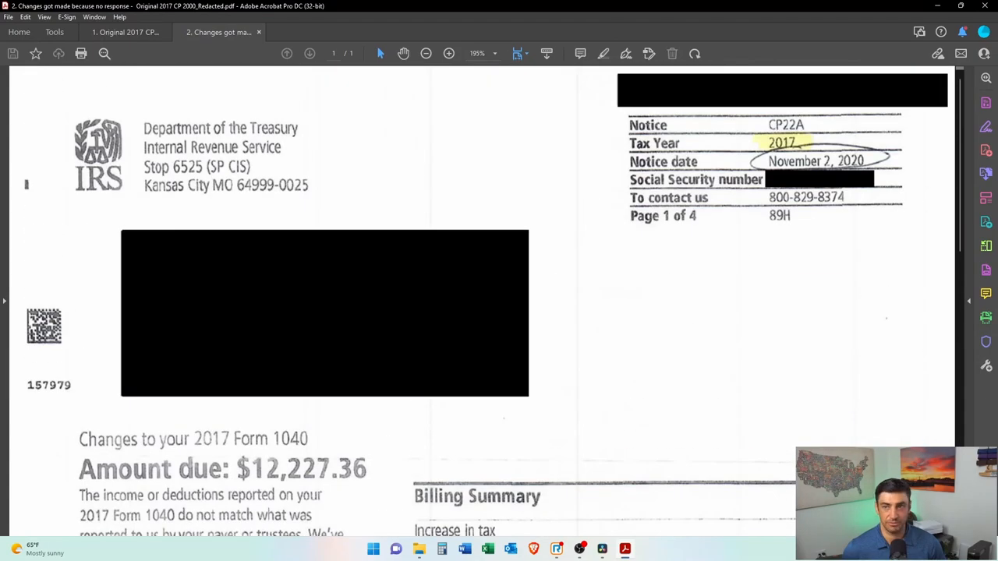
click(312, 32)
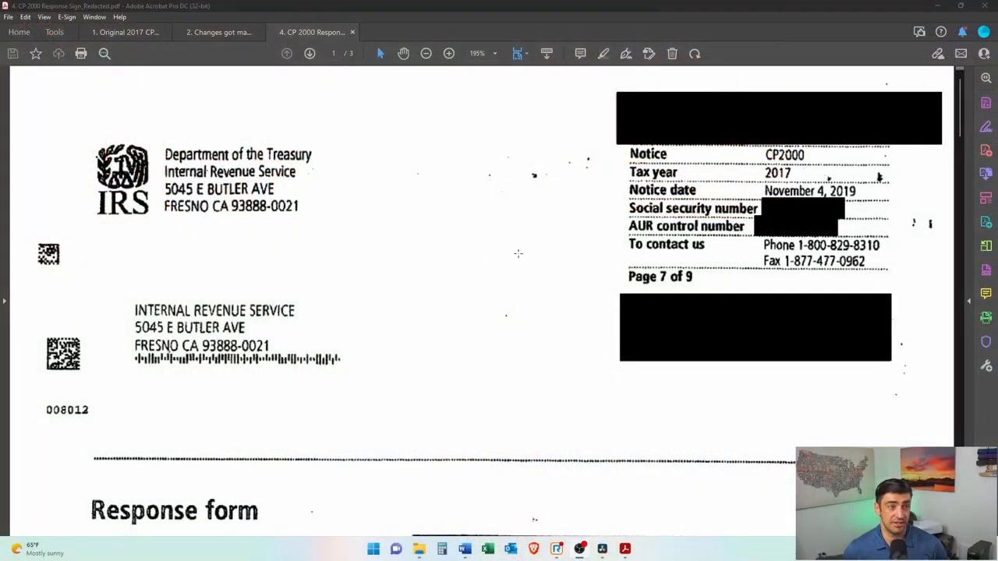
Step: Scroll the CP2000 response form down to its agreement section
scroll(down, 3)
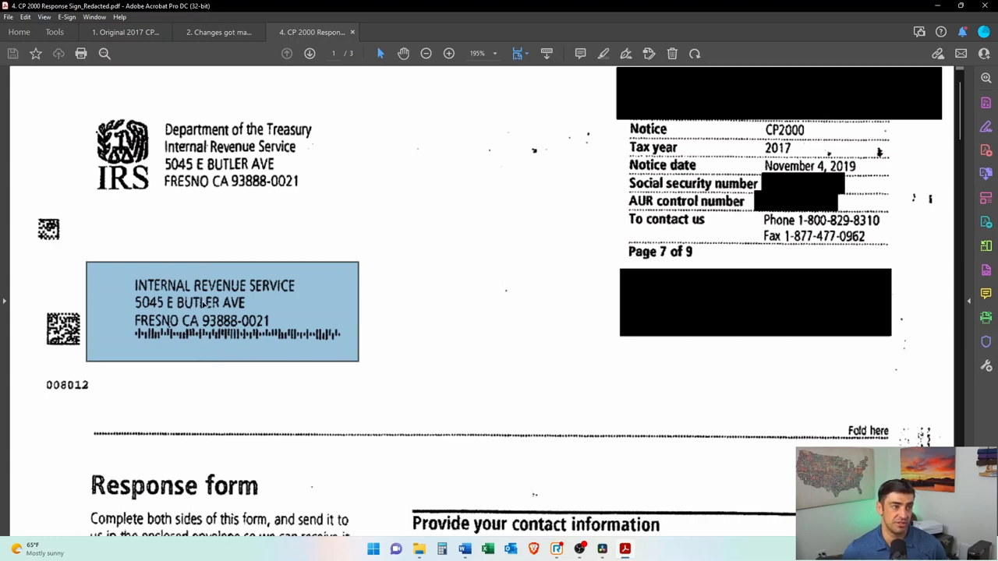
scroll(down, 3)
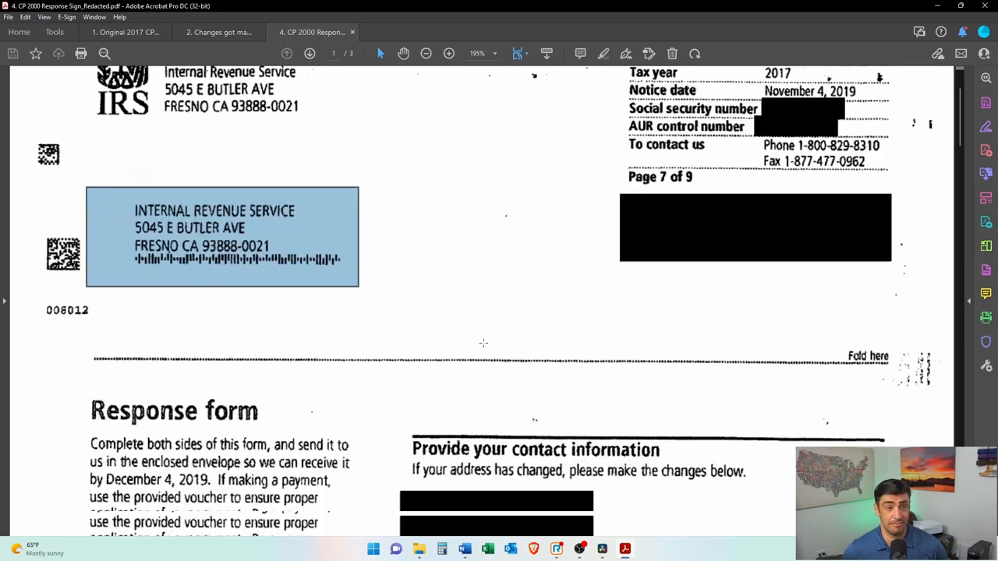
scroll(down, 3)
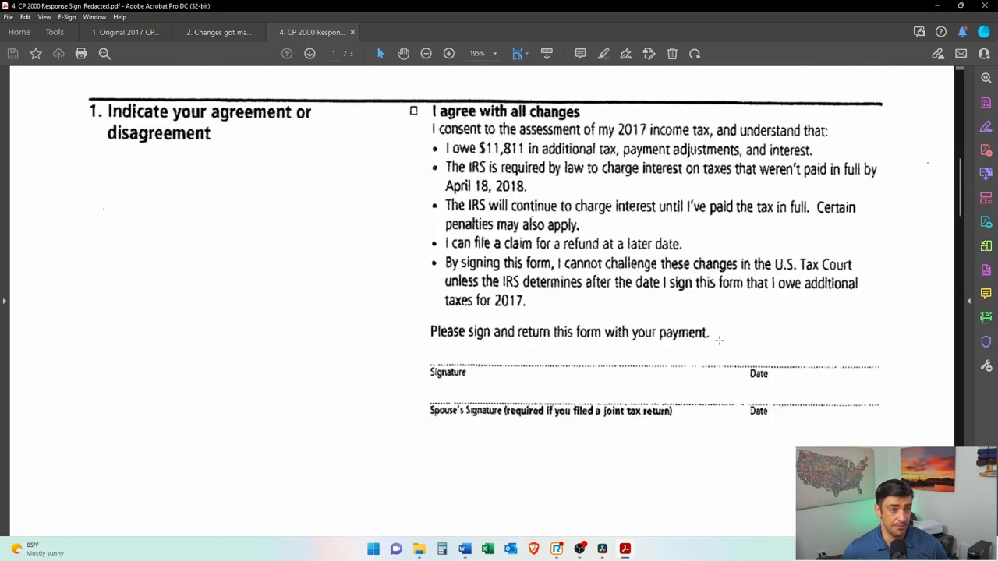
scroll(down, 3)
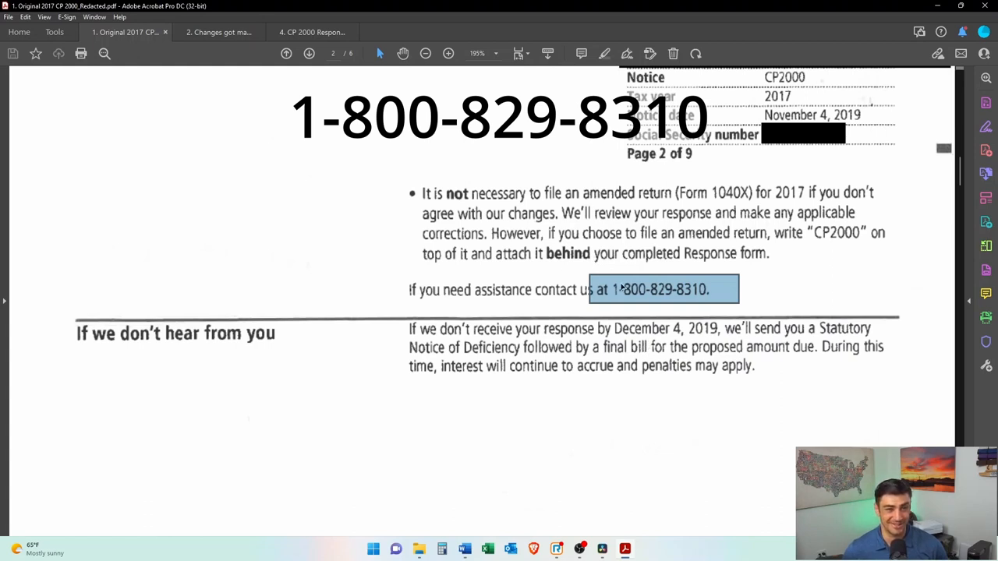
mouse_move(643, 320)
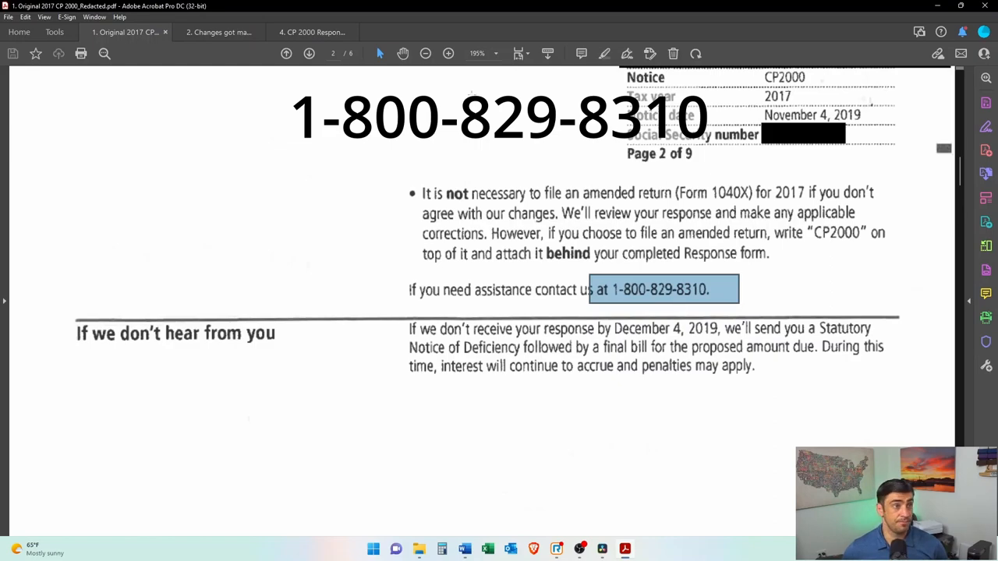
click(312, 32)
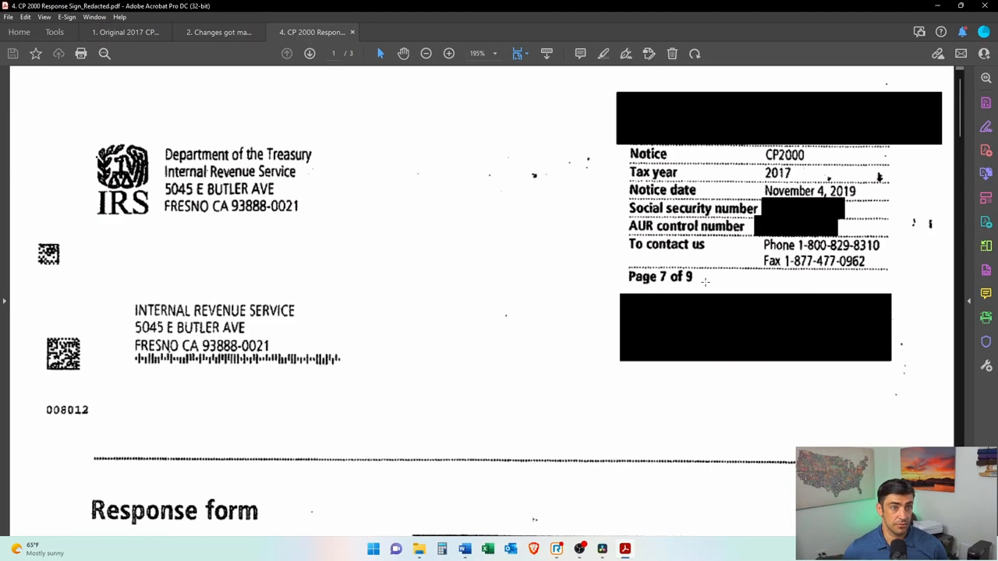
Step: Scroll past the payment and authorization sections to the 12/21/2020 dispute letter on page 3
scroll(down, 3)
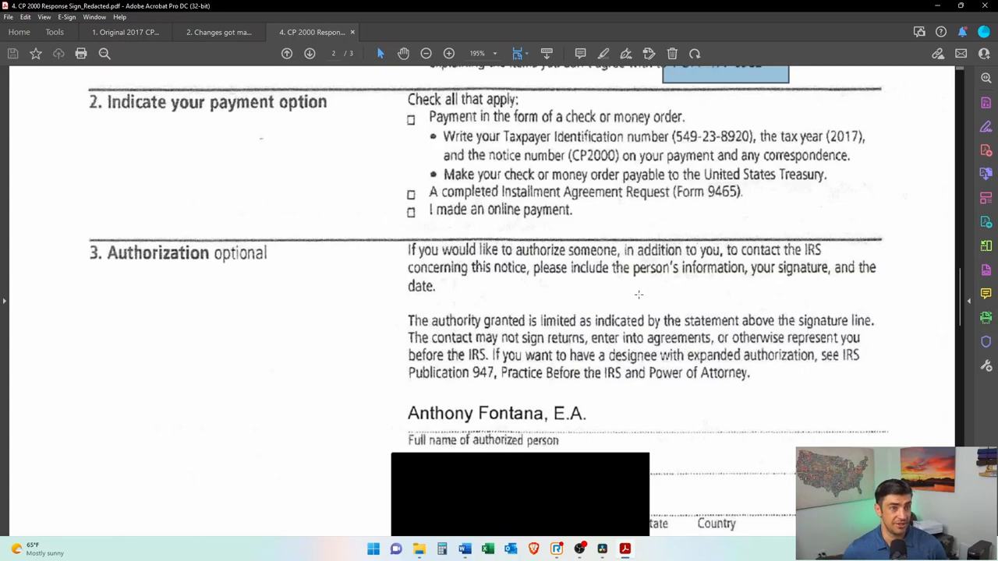
scroll(down, 3)
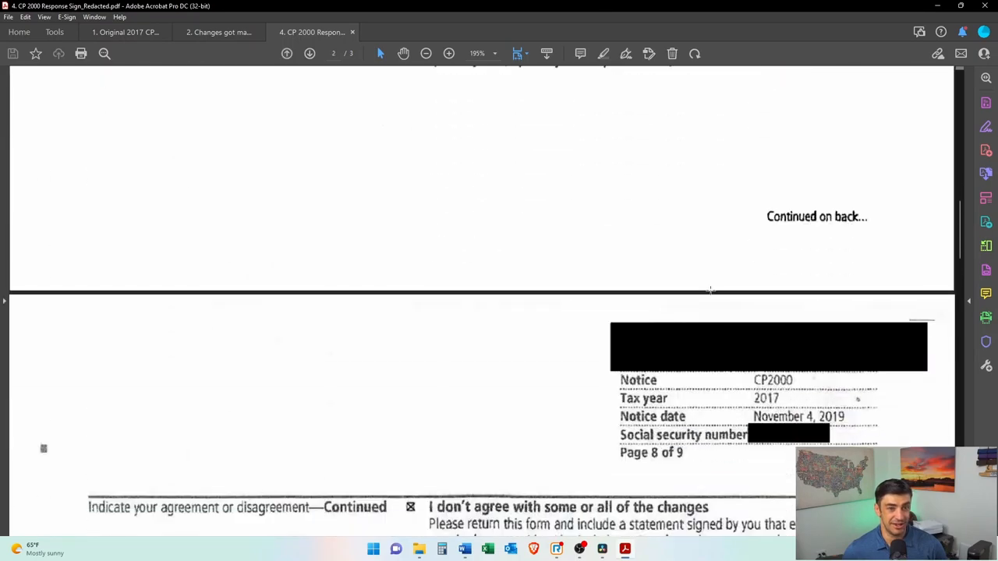
scroll(down, 3)
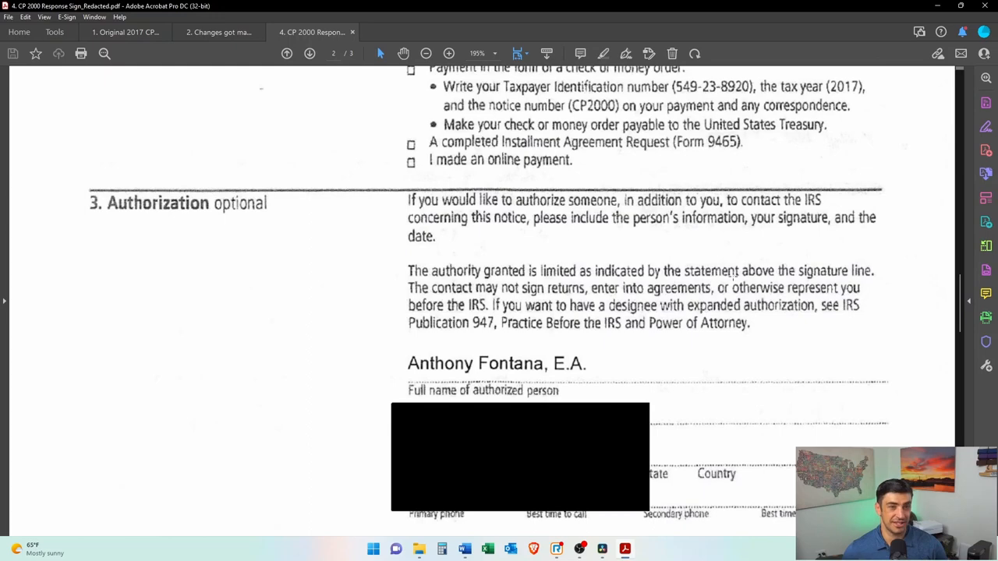
scroll(down, 3)
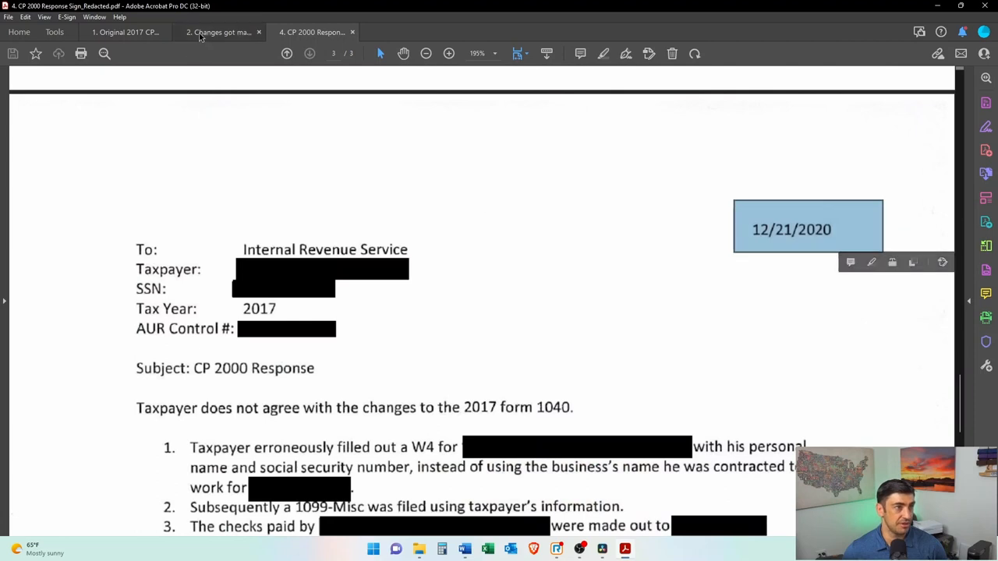
Step: Review the CP22A notice, the dispute response letter and the original 2017 CP2000 notice
click(219, 32)
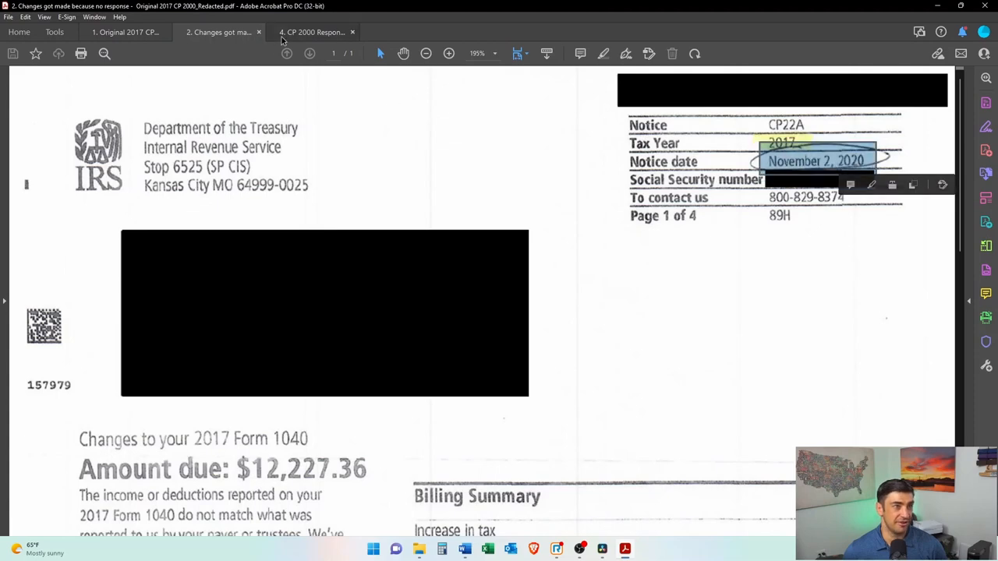
click(312, 32)
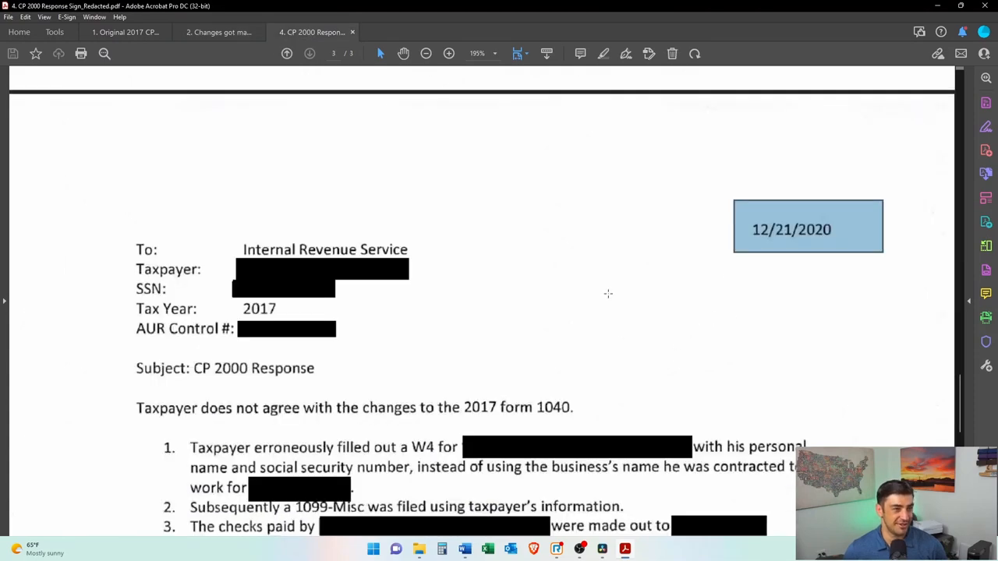
scroll(down, 3)
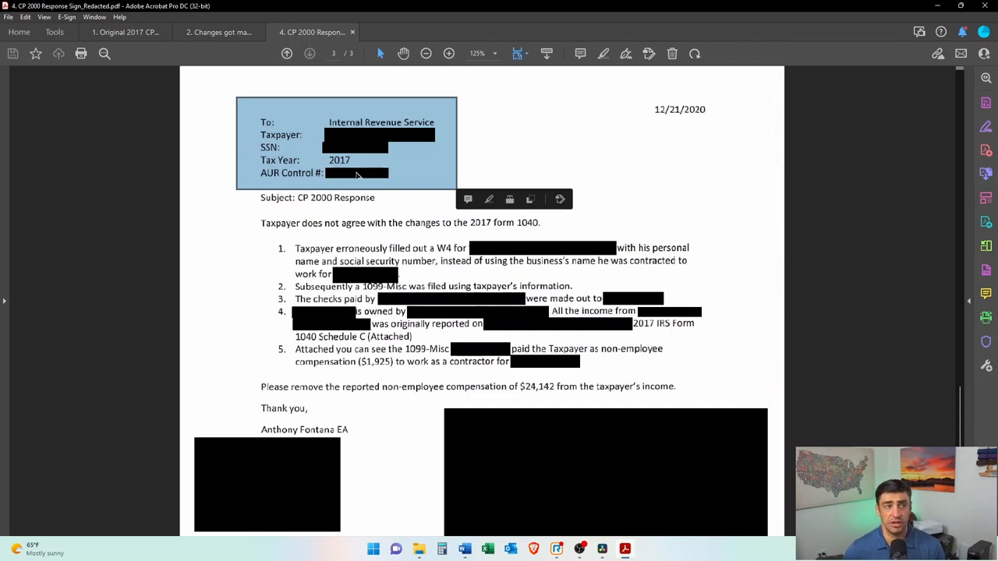
mouse_move(306, 184)
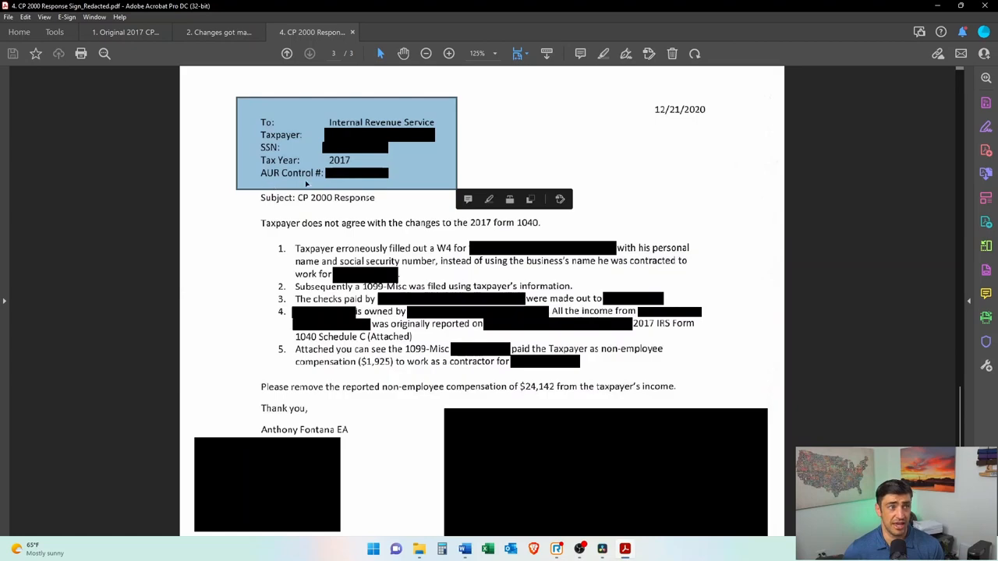
click(125, 32)
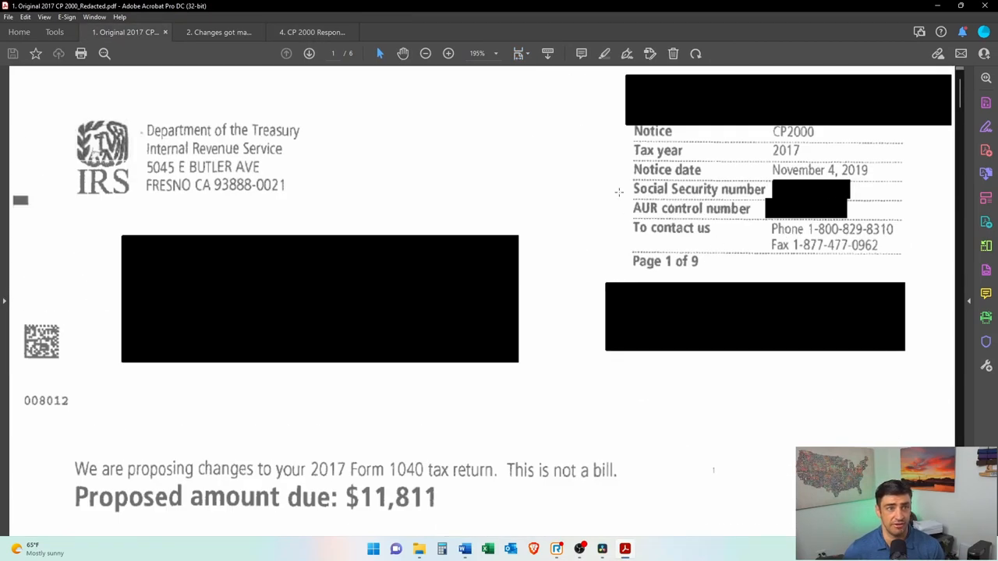
click(311, 32)
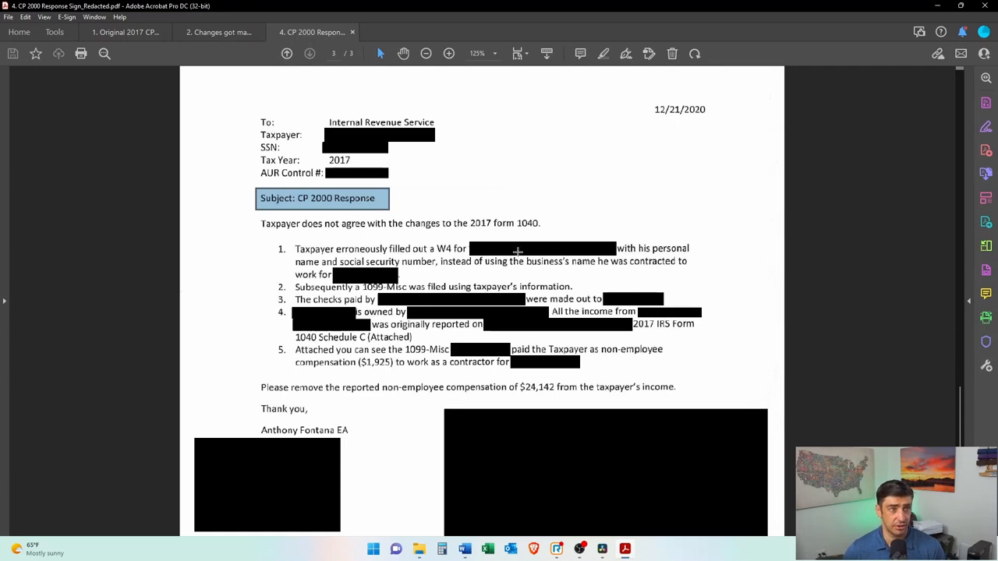
mouse_move(715, 298)
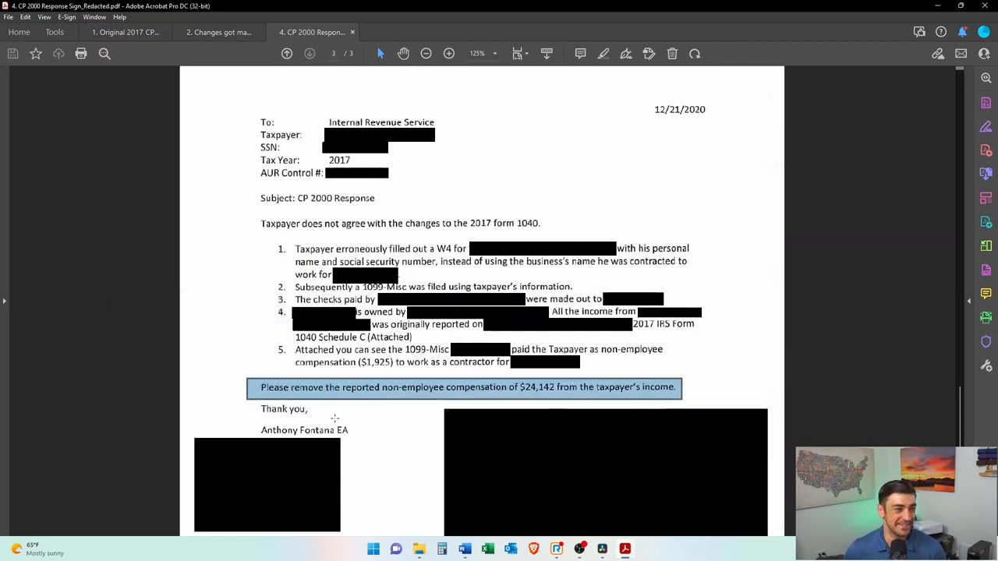
scroll(down, 3)
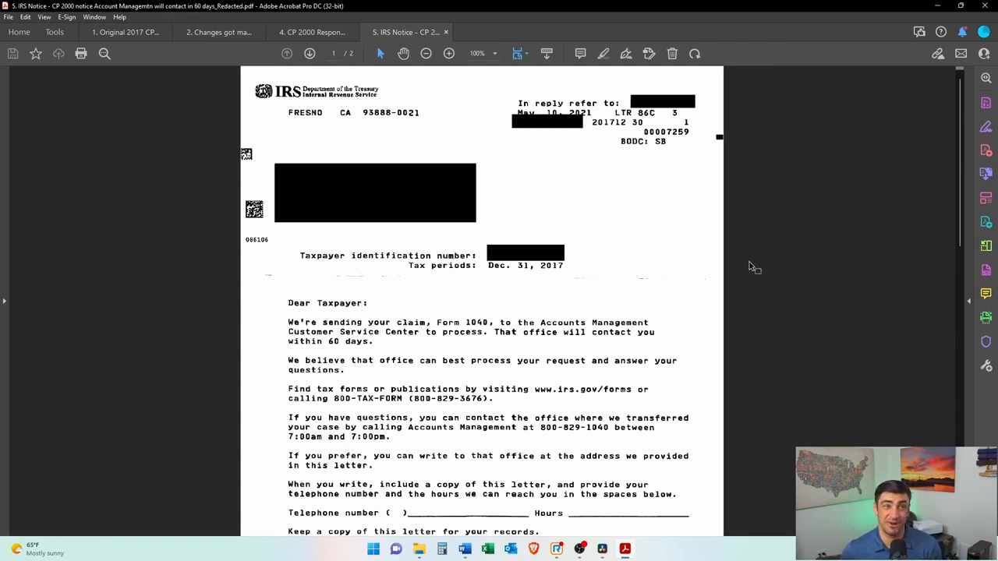
mouse_move(750, 273)
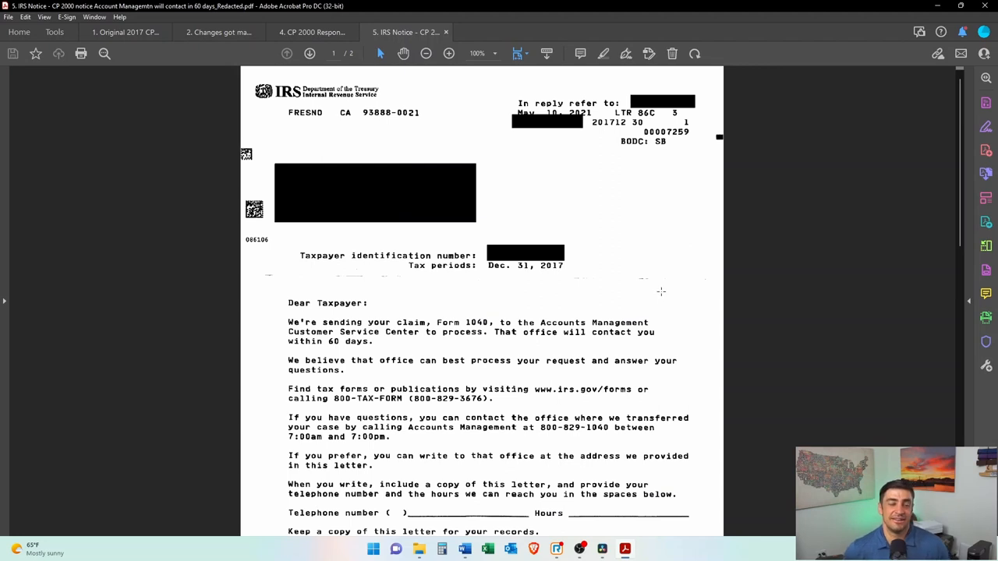
mouse_move(690, 314)
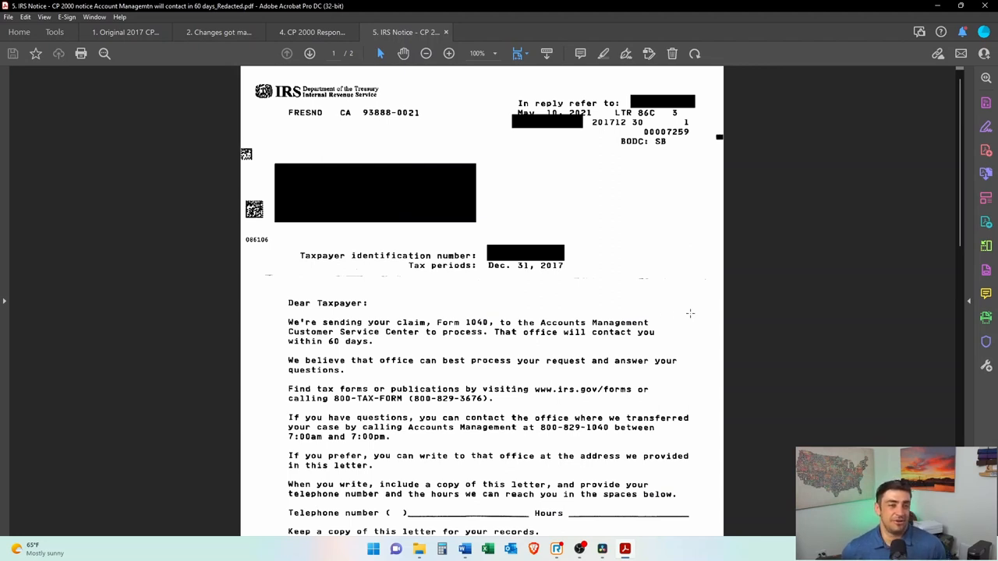
mouse_move(707, 309)
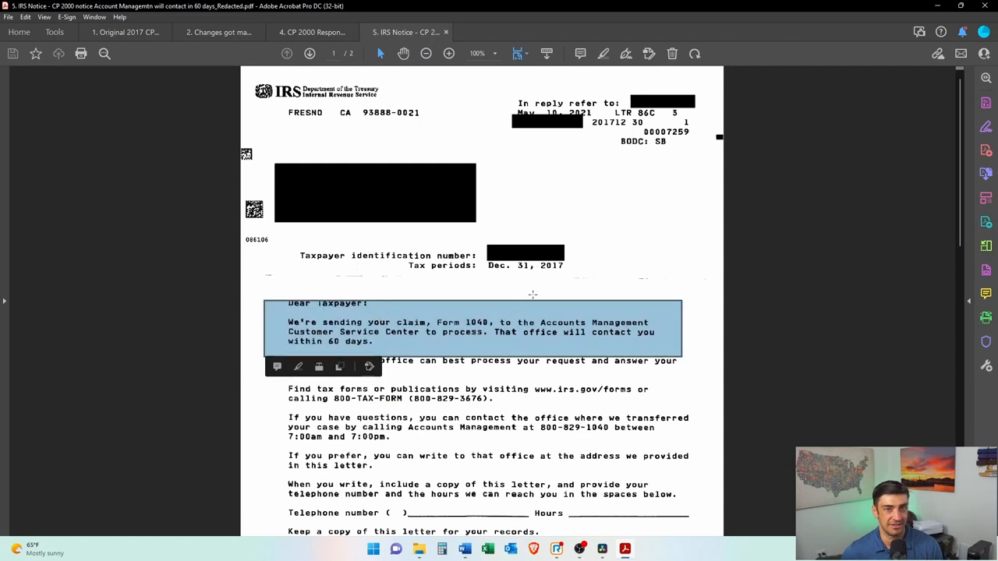
mouse_move(442, 283)
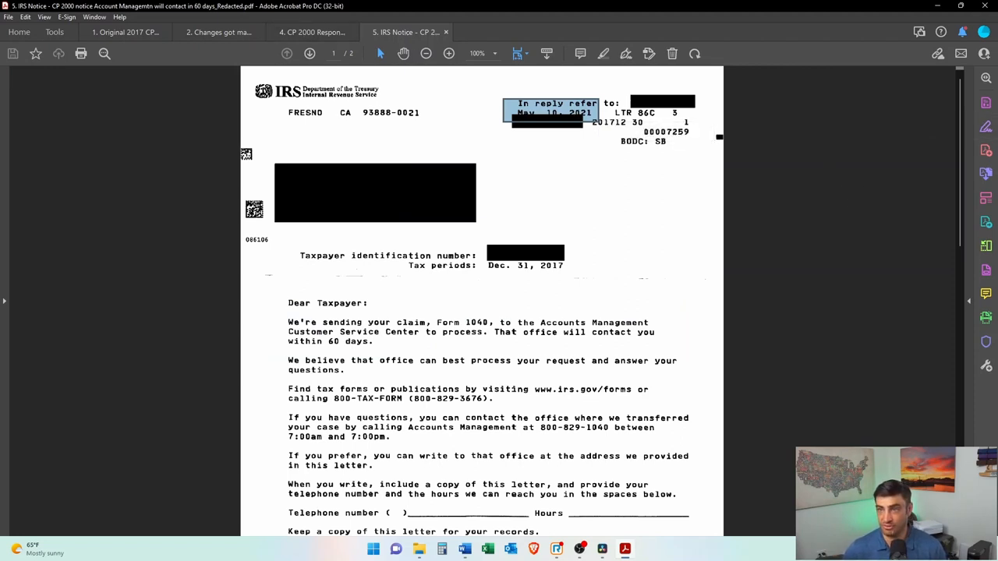
Step: Open the '6. IRS Notice - Claim is being sent to Fresno' tab
click(503, 32)
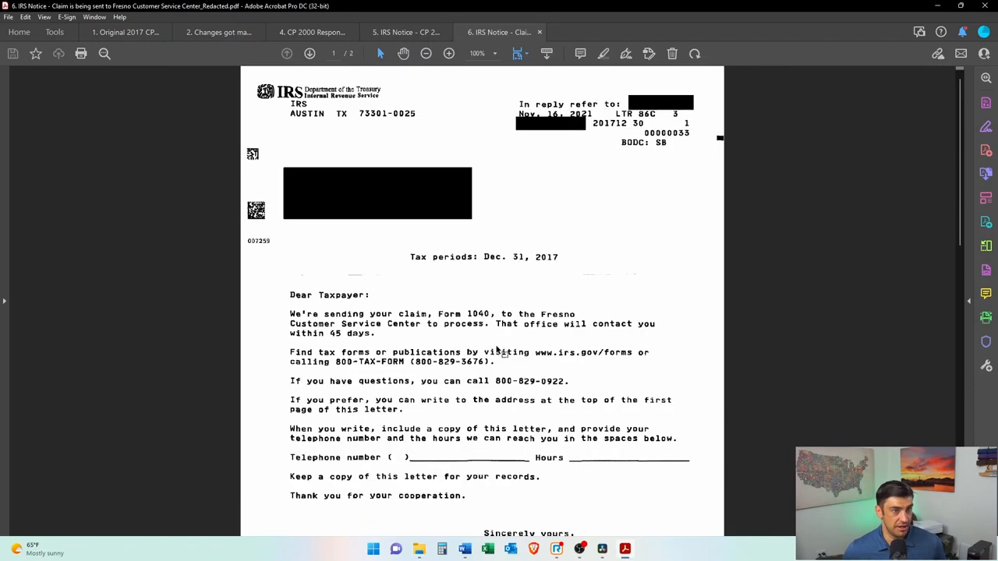
Step: Highlight the Nov. 16, 2021 letter date, then view the zero underreported income letter
scroll(down, 3)
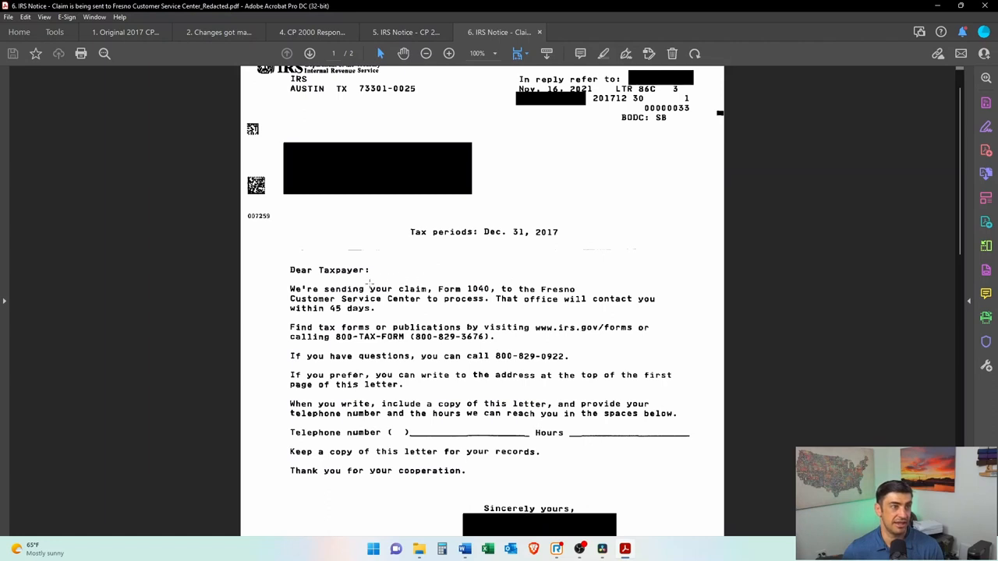
drag(434, 288, 507, 304)
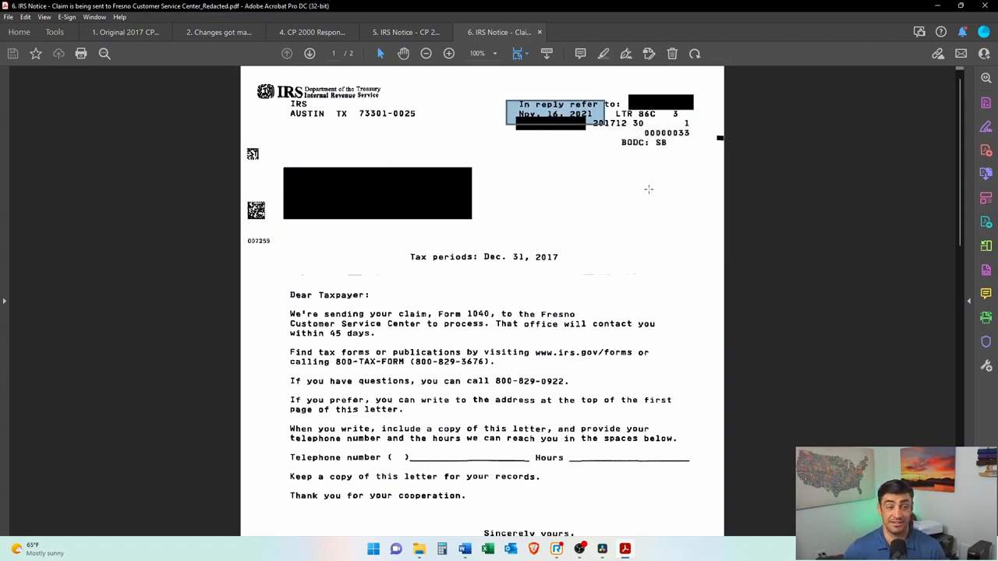
mouse_move(704, 274)
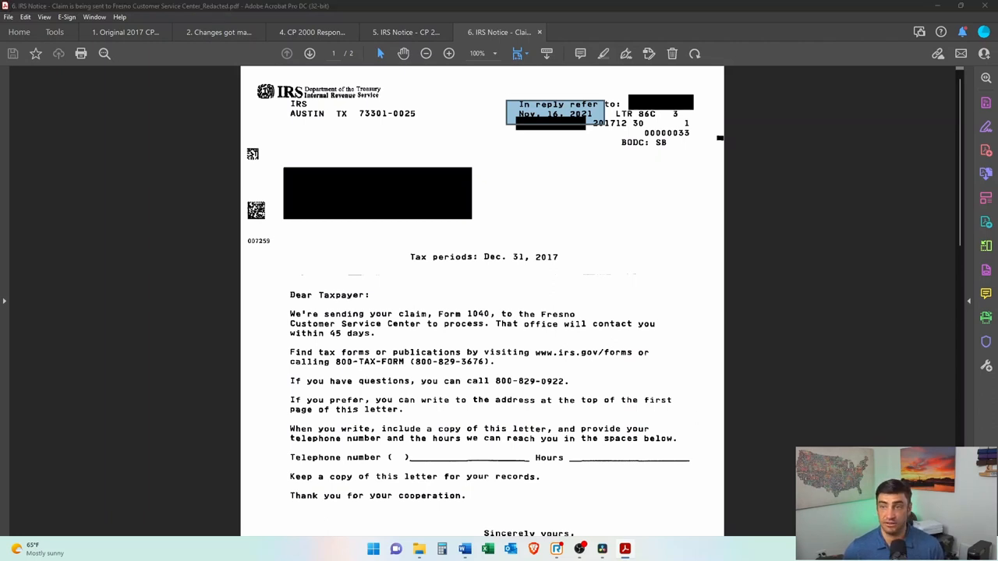
click(593, 32)
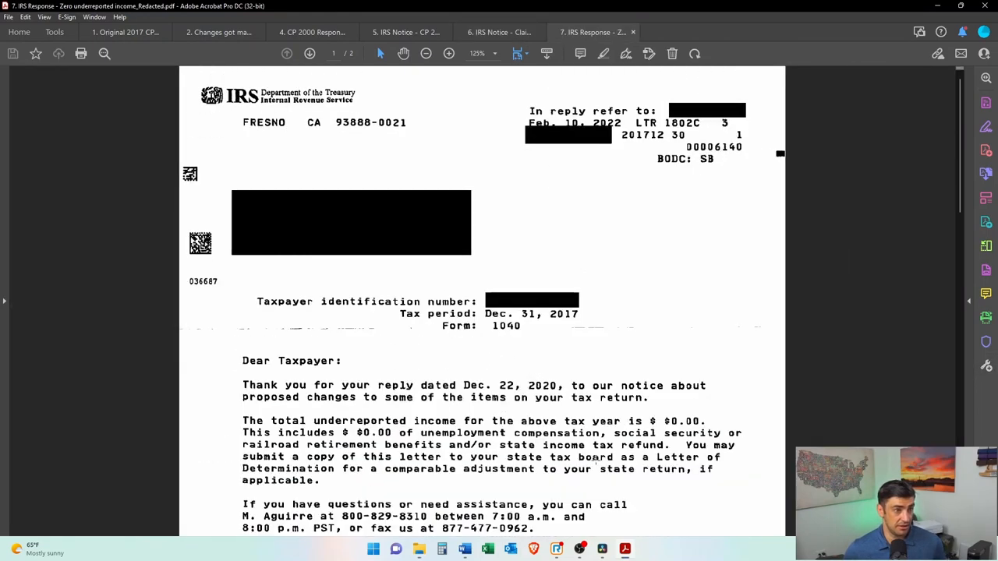
Step: Revisit the zero-income letter and CP2000 response, ending on the CP21C $0.00 results notice
drag(243, 420, 736, 445)
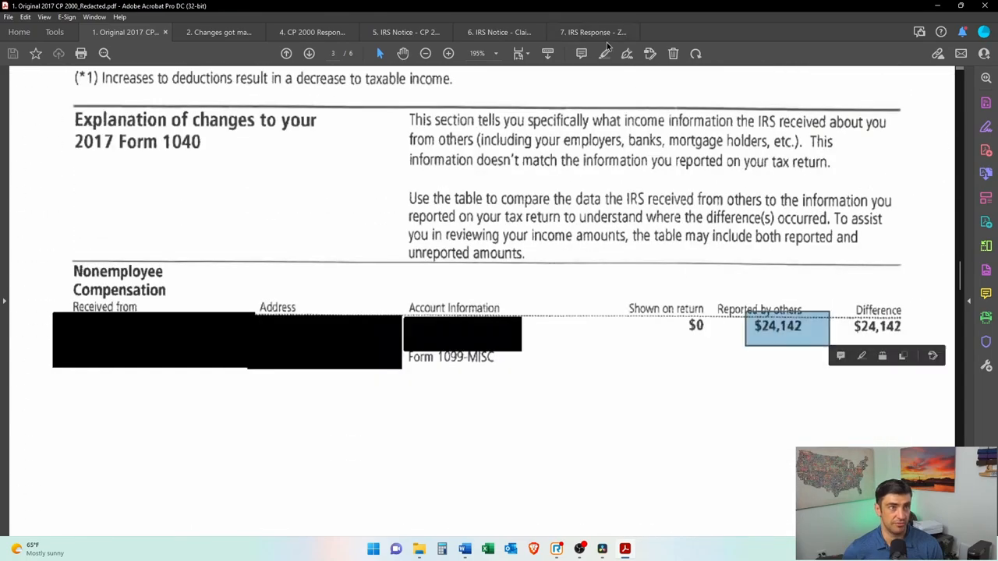
click(592, 32)
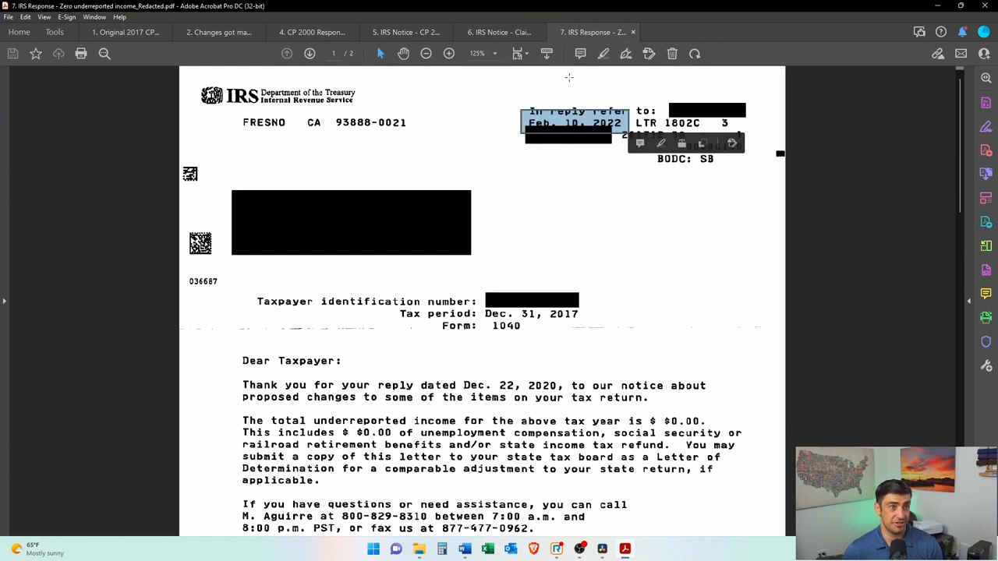
click(312, 32)
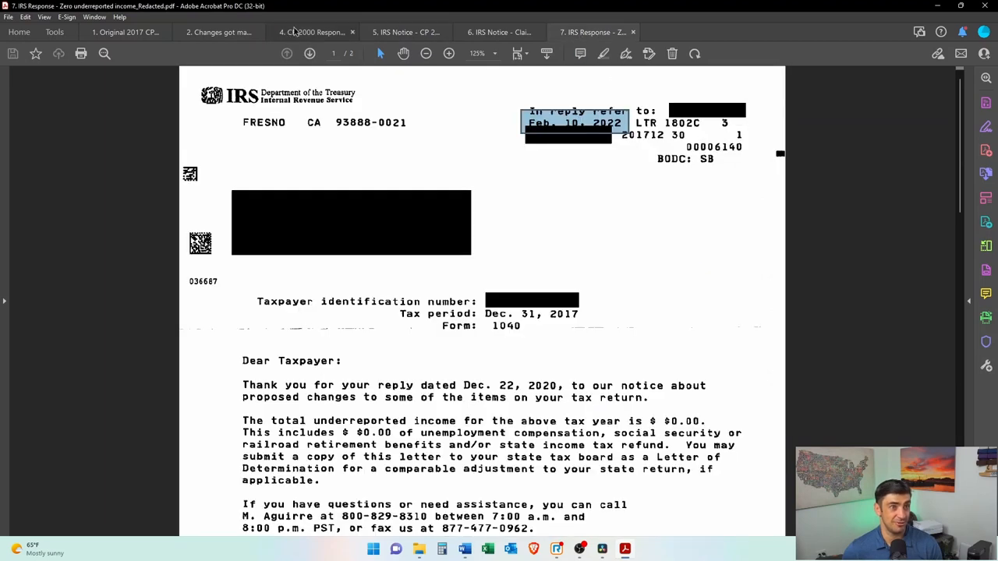
click(311, 32)
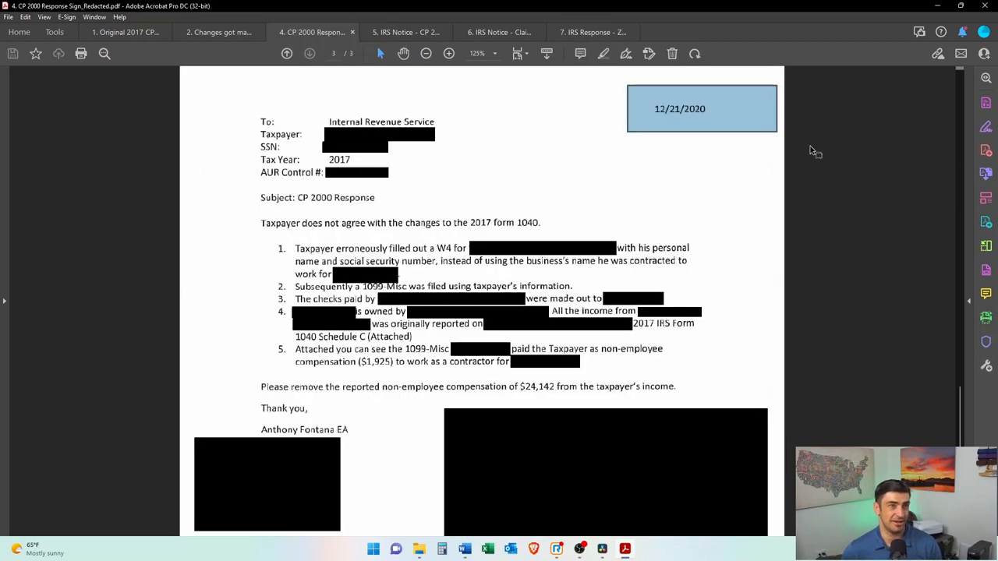
mouse_move(986, 150)
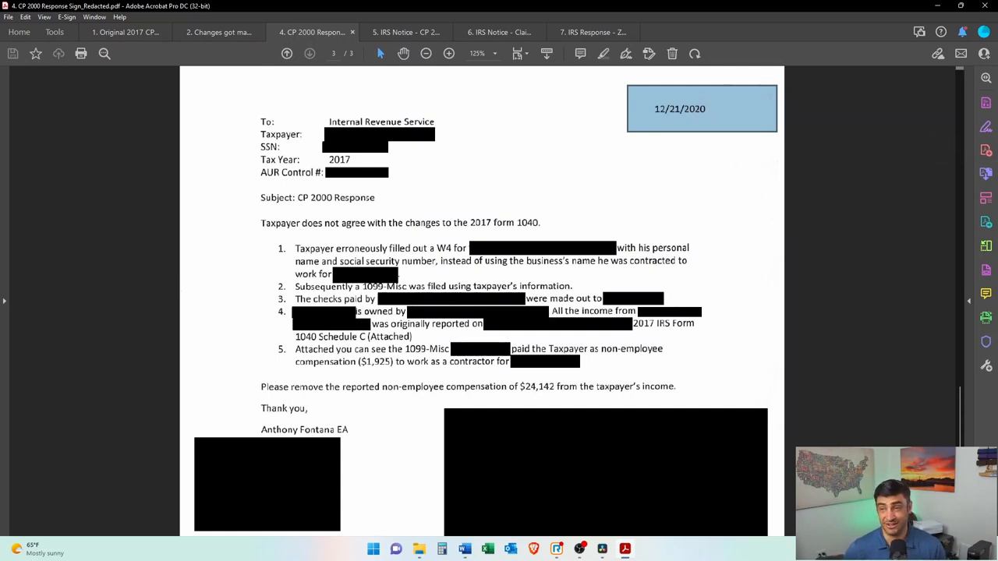
click(685, 32)
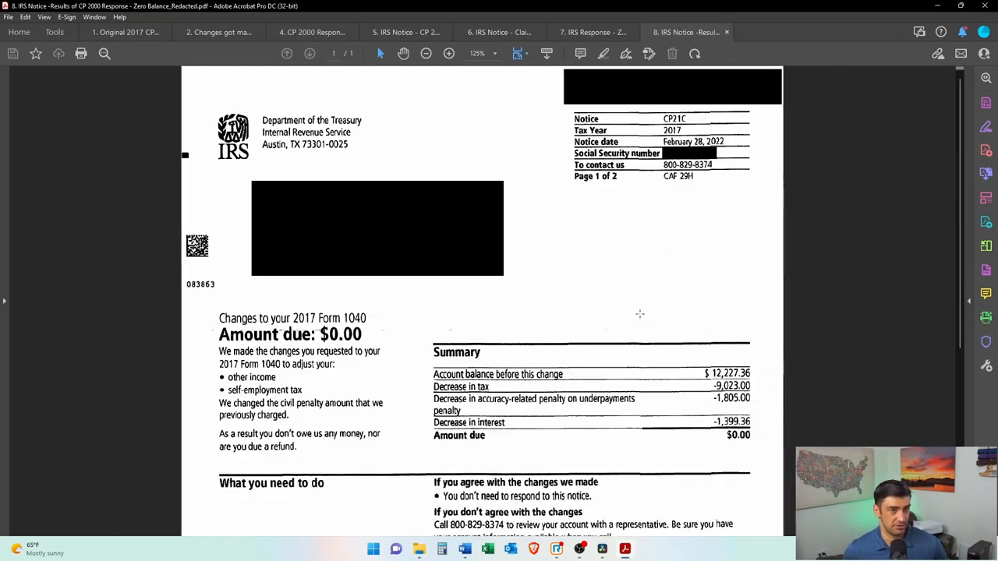
Step: Highlight the $12,227.36 balance, compare CP22A against the zero-balance notice, then return to tab 1
scroll(down, 3)
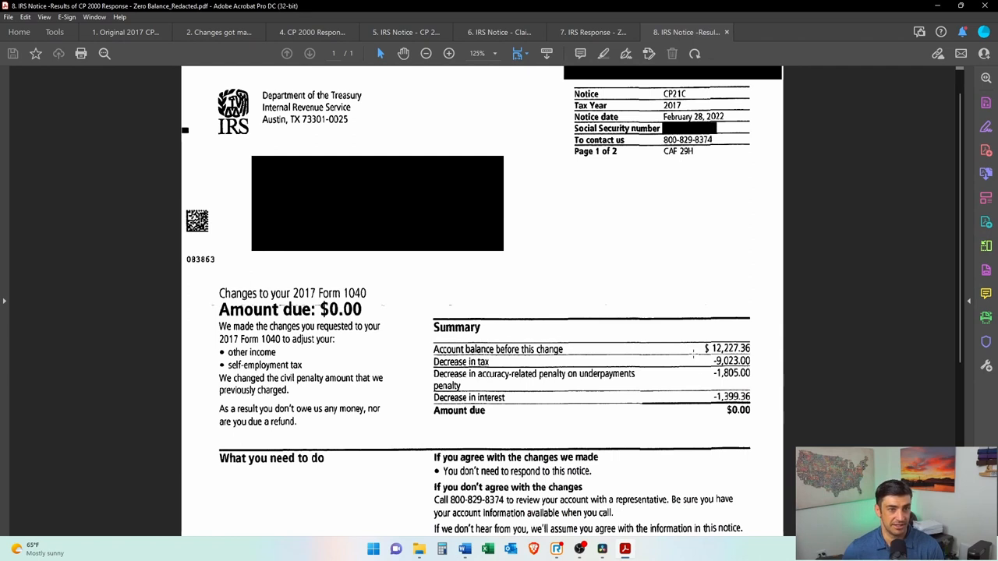
drag(694, 357, 751, 404)
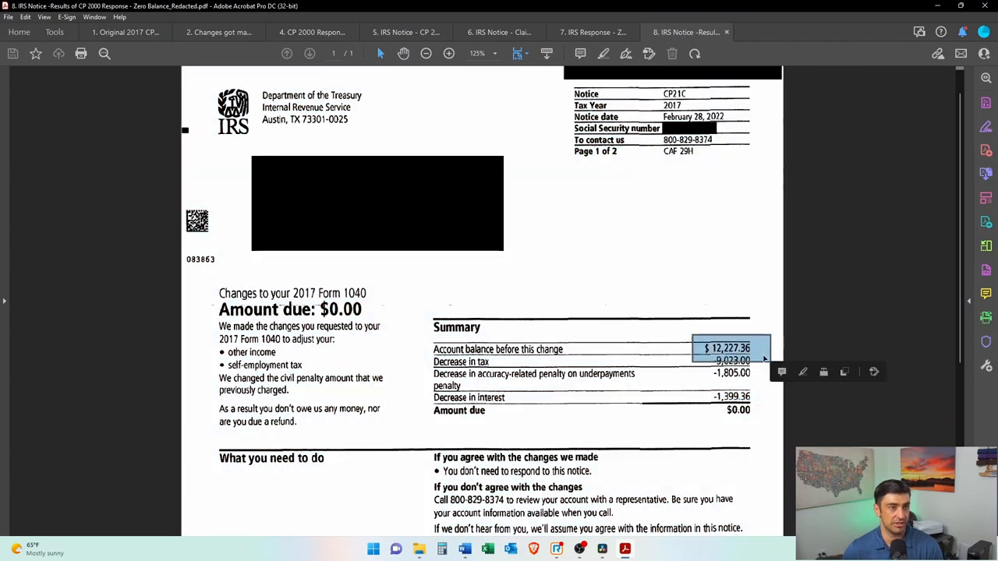
click(219, 32)
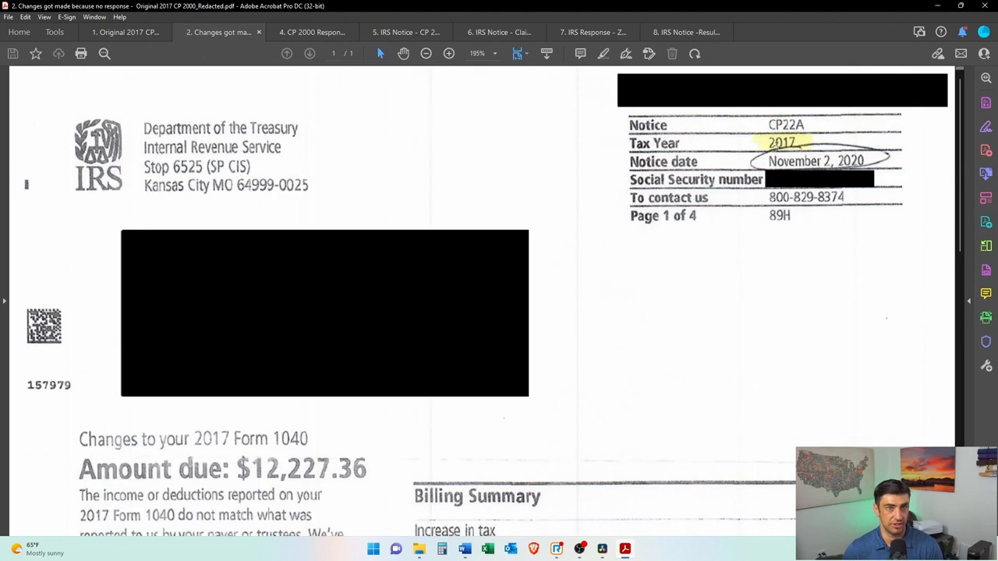
click(686, 32)
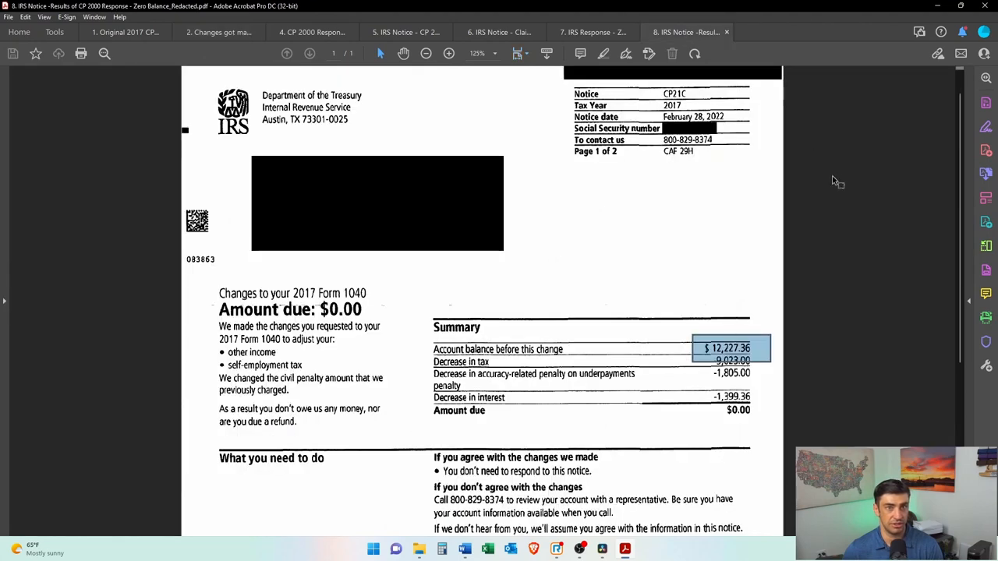
click(218, 32)
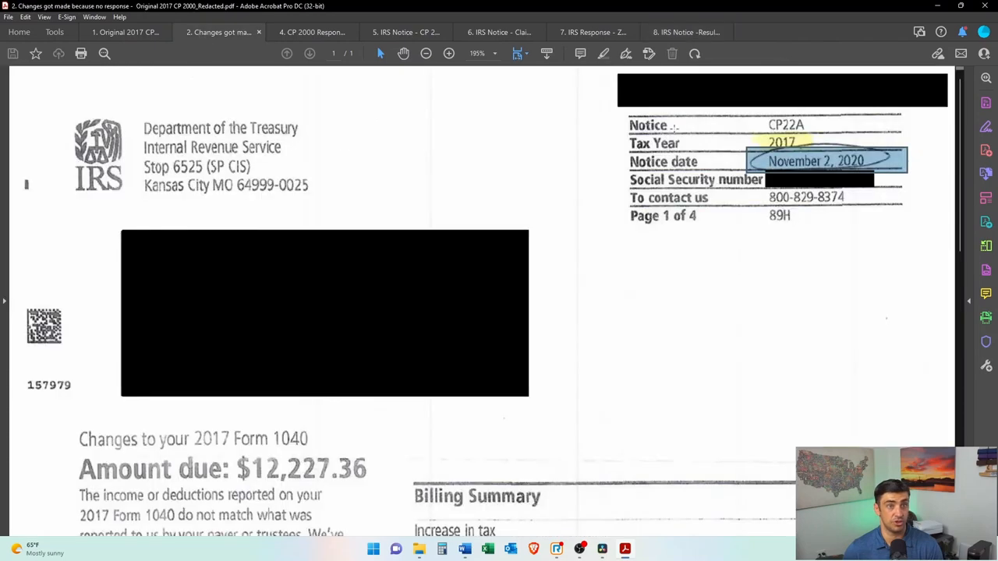
click(687, 32)
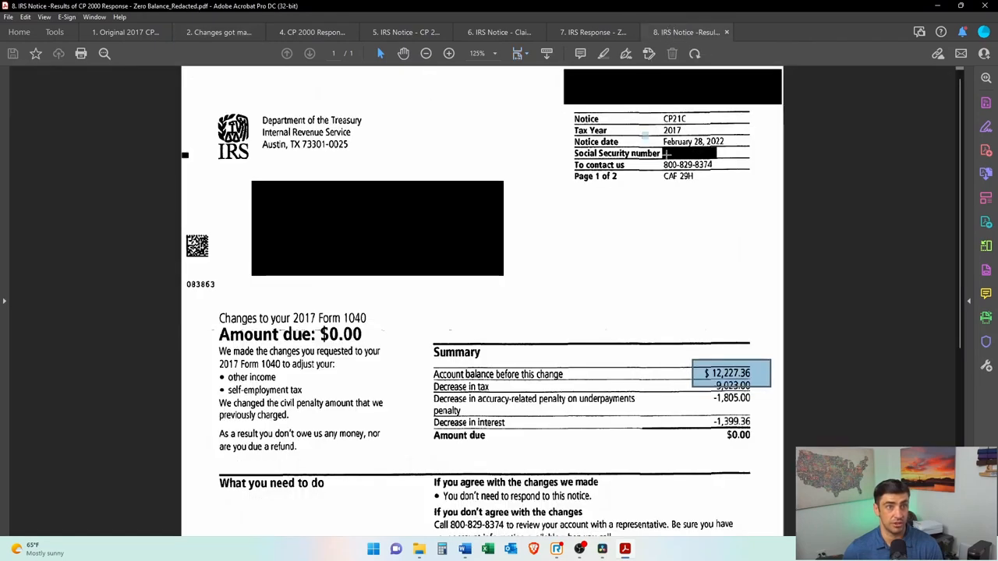
click(125, 32)
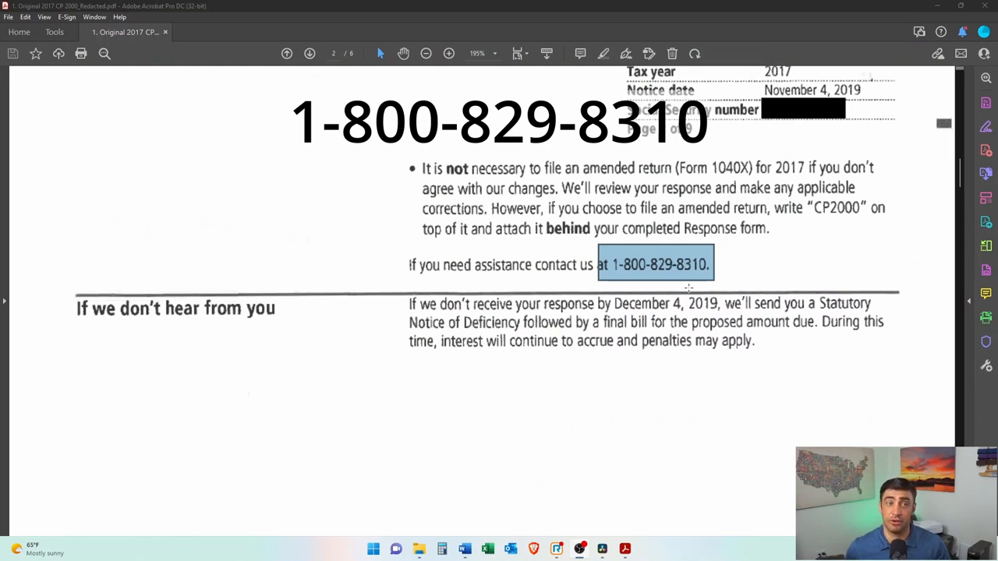
mouse_move(755, 275)
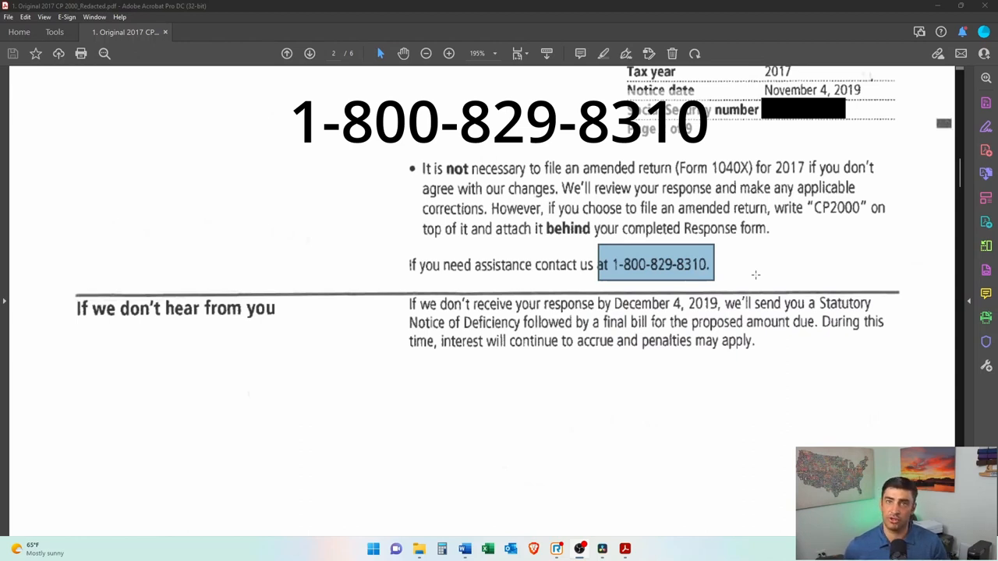
mouse_move(708, 286)
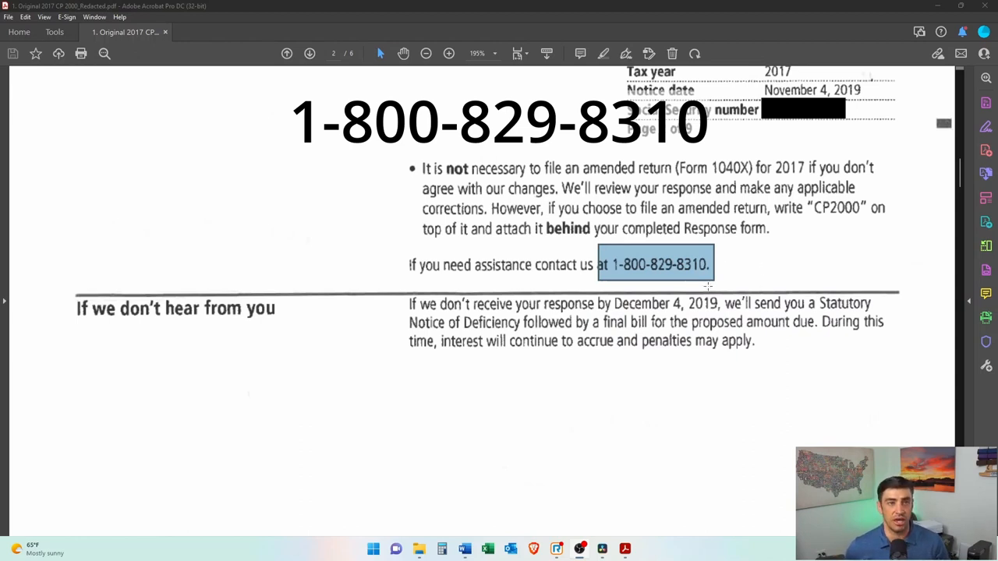